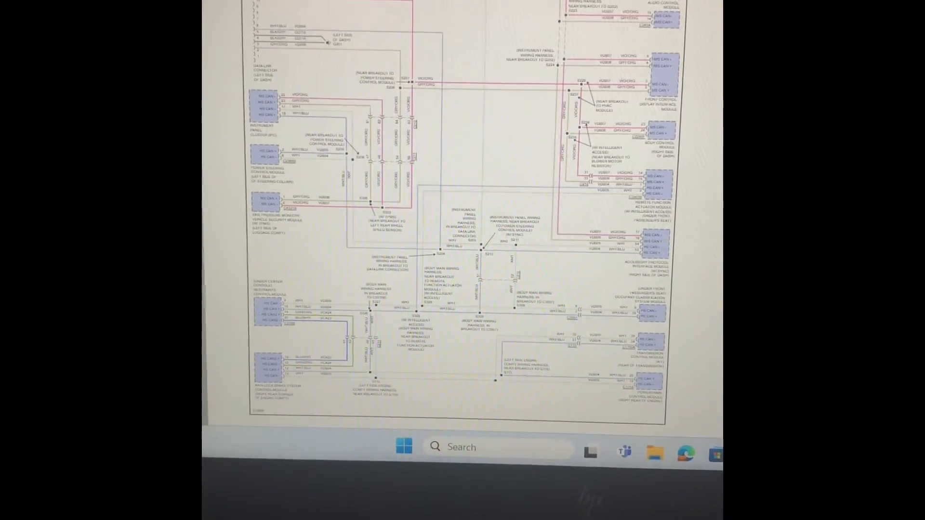
- Magnify the capture section where voltage spikes interrupt the CAN high and low data bursts
{"action": "scroll", "scroll_direction": "down", "scroll_amount": 3}
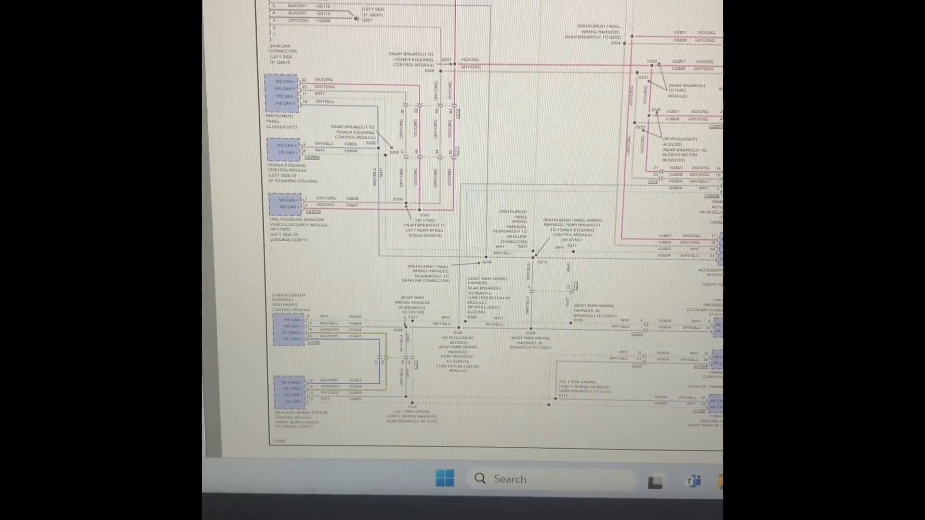
{"action": "scroll", "scroll_direction": "up", "scroll_amount": 3}
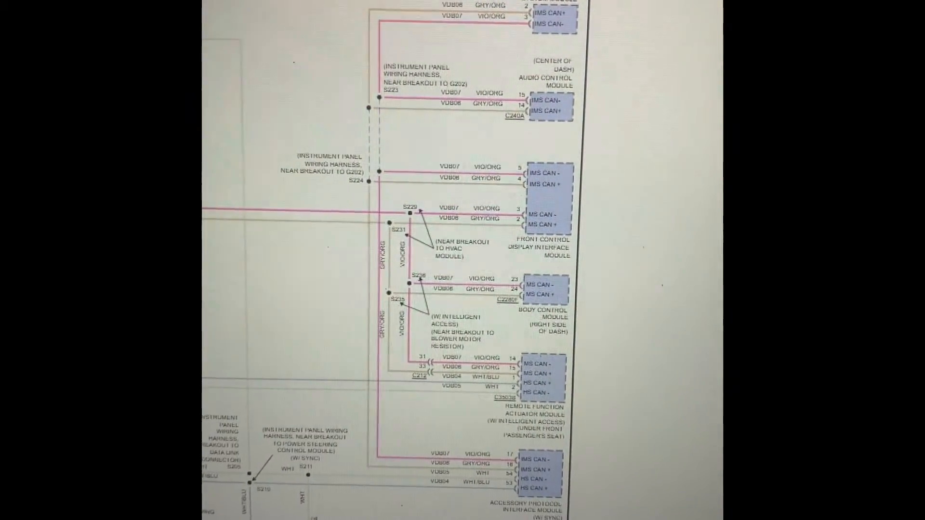
{"action": "scroll", "scroll_direction": "down", "scroll_amount": 3}
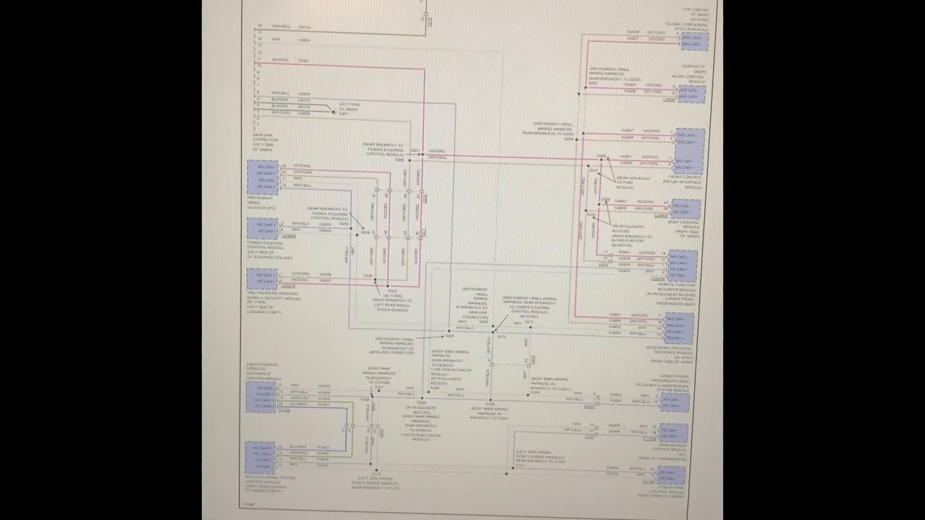
{"action": "scroll", "scroll_direction": "up", "scroll_amount": 3}
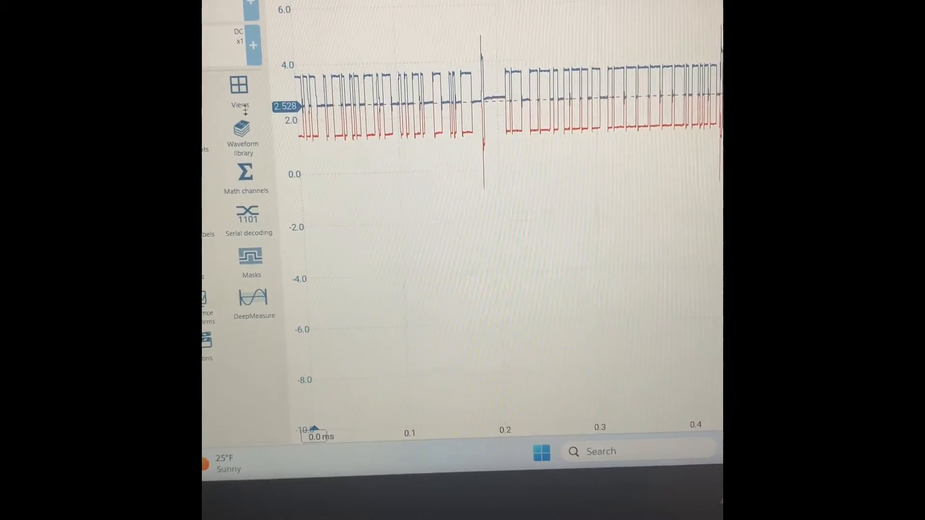
{"action": "left_click", "coordinate": [239, 88]}
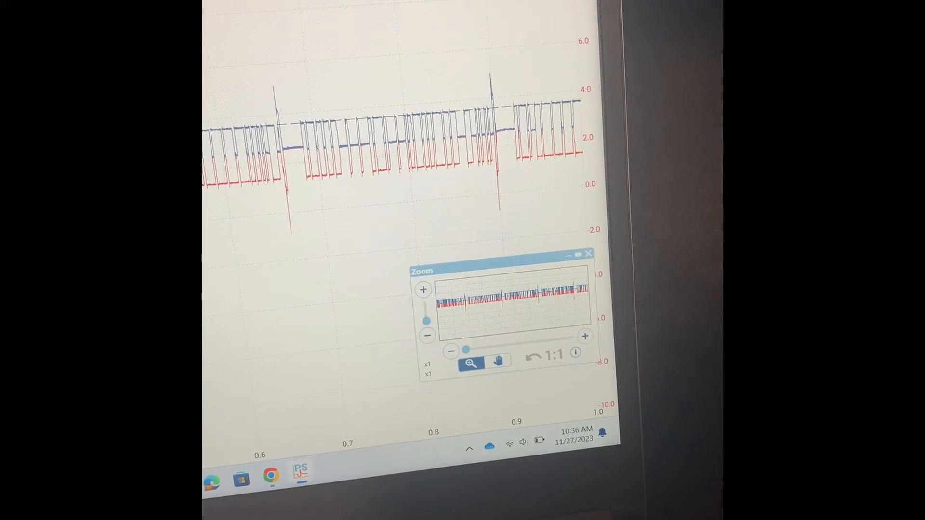
{"action": "left_click", "coordinate": [498, 360]}
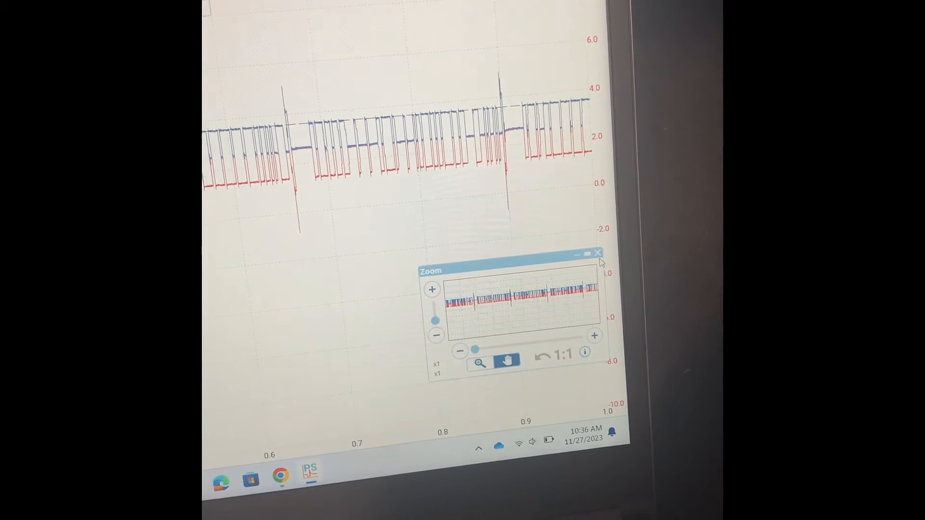
{"action": "left_click", "coordinate": [597, 253]}
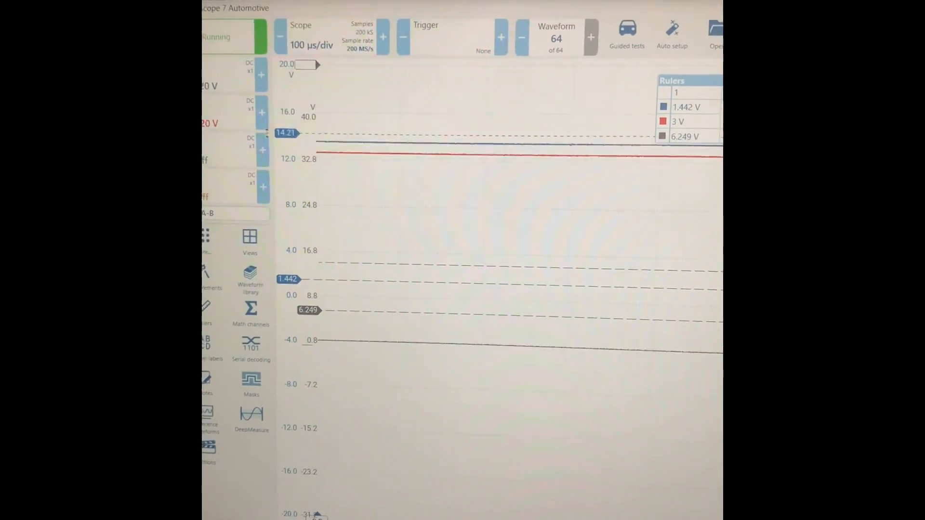
- Move the voltage ruler from 14.21 V down onto the flat trace at about 13.26 V
{"action": "left_click_drag", "start_coordinate": [287, 133], "coordinate": [280, 144]}
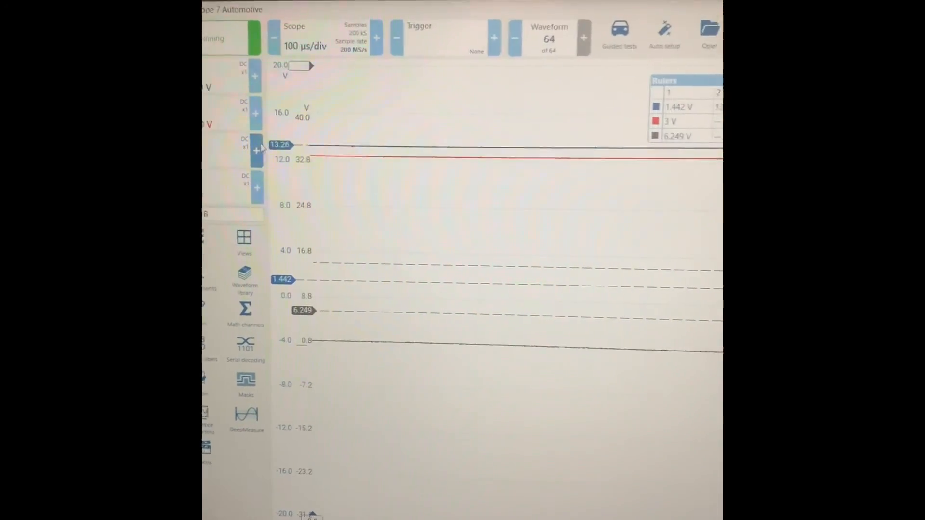